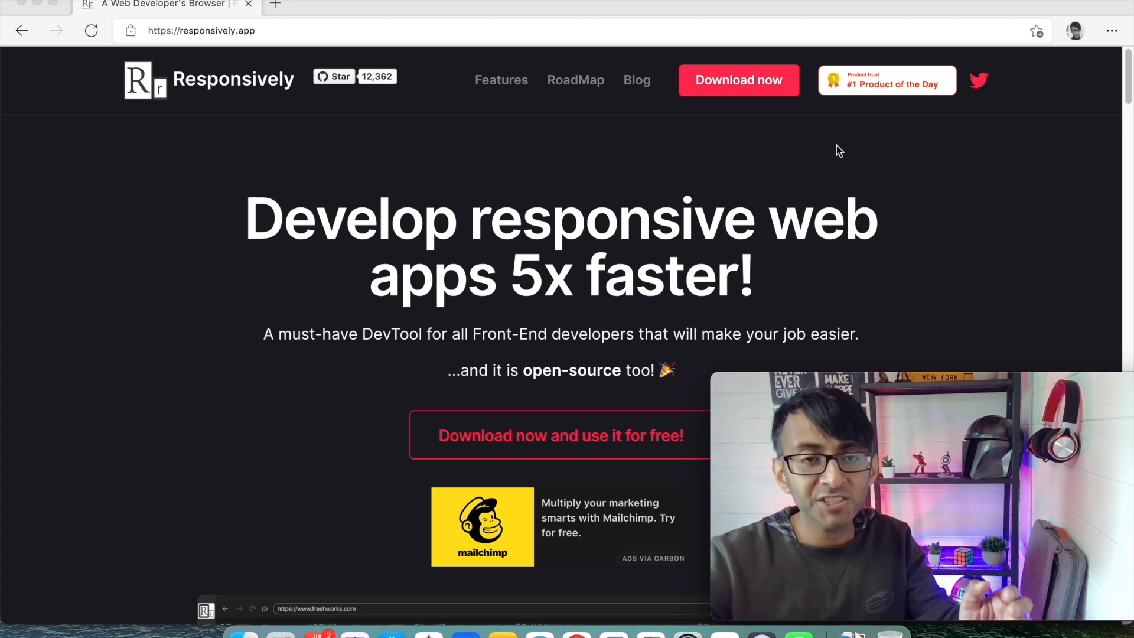
pyautogui.moveTo(679, 128)
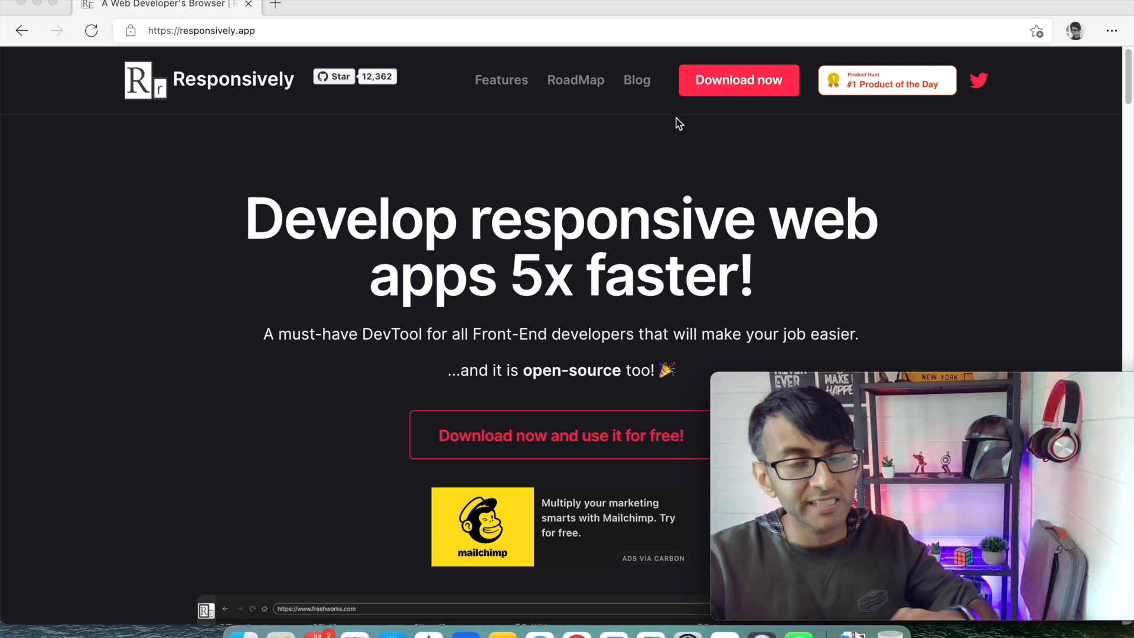
pyautogui.moveTo(728, 55)
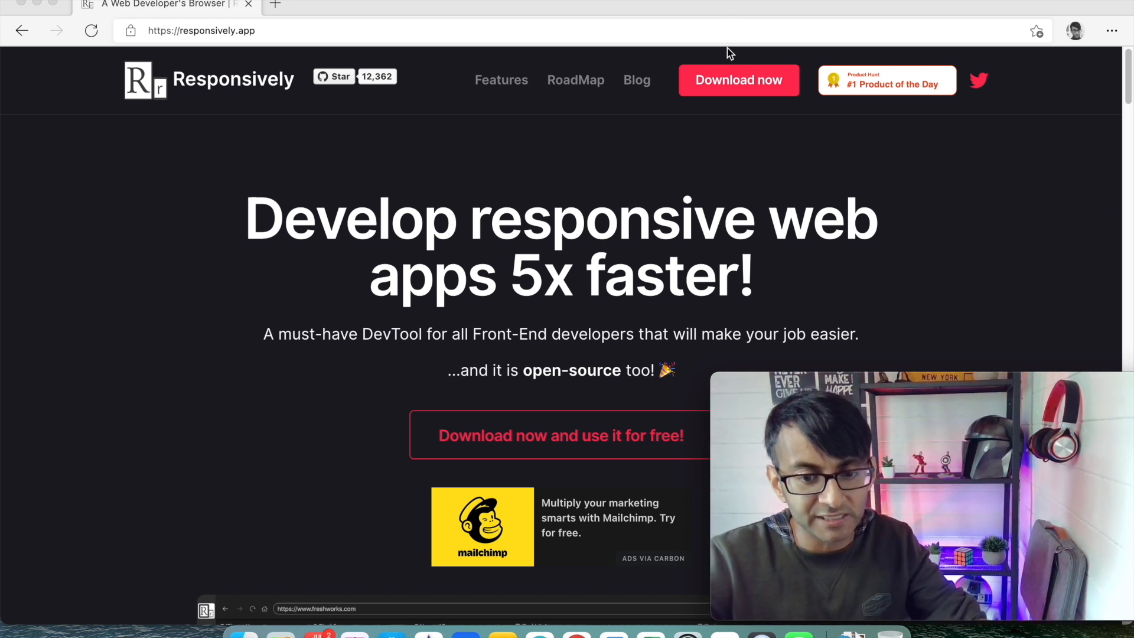
# Go to the Responsively App download page and choose the Mac installer
pyautogui.click(738, 80)
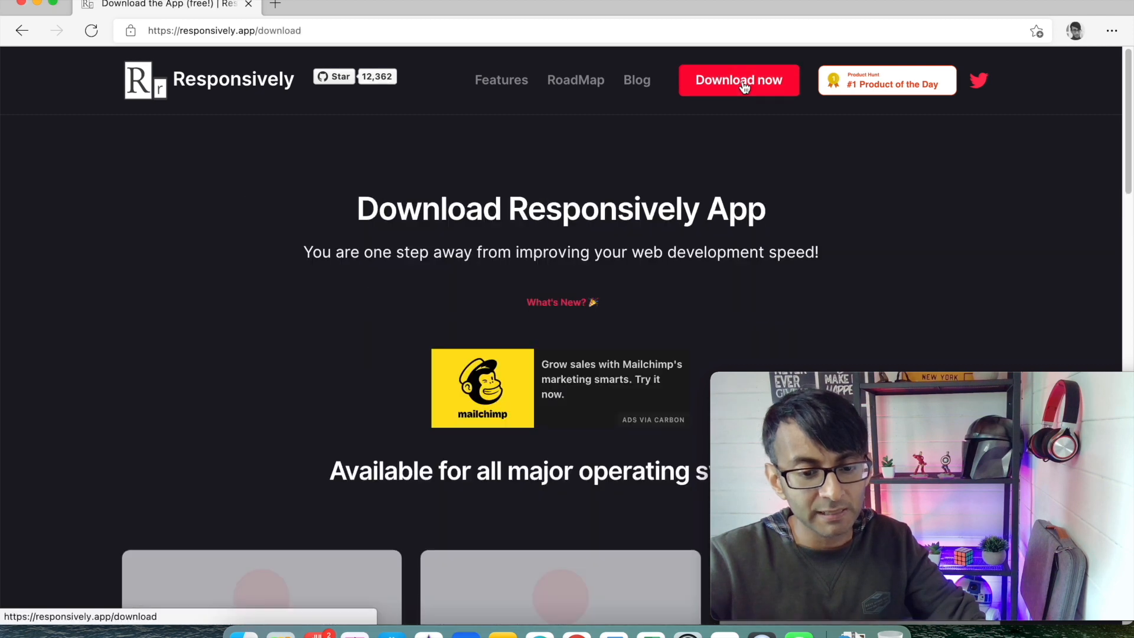
pyautogui.scroll(-3)
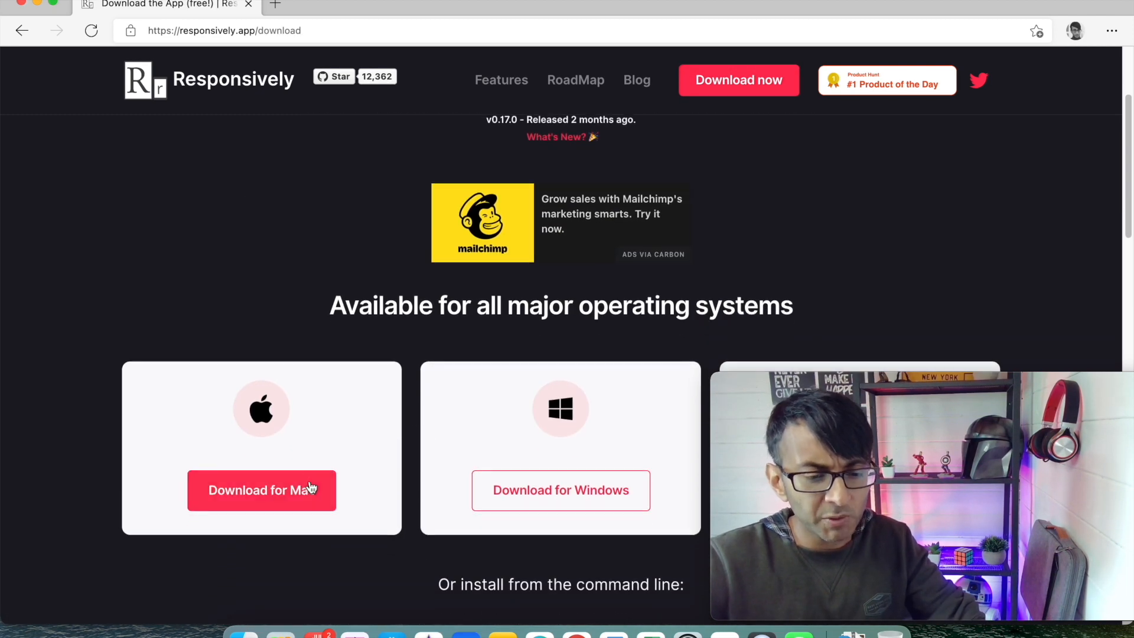
pyautogui.click(262, 490)
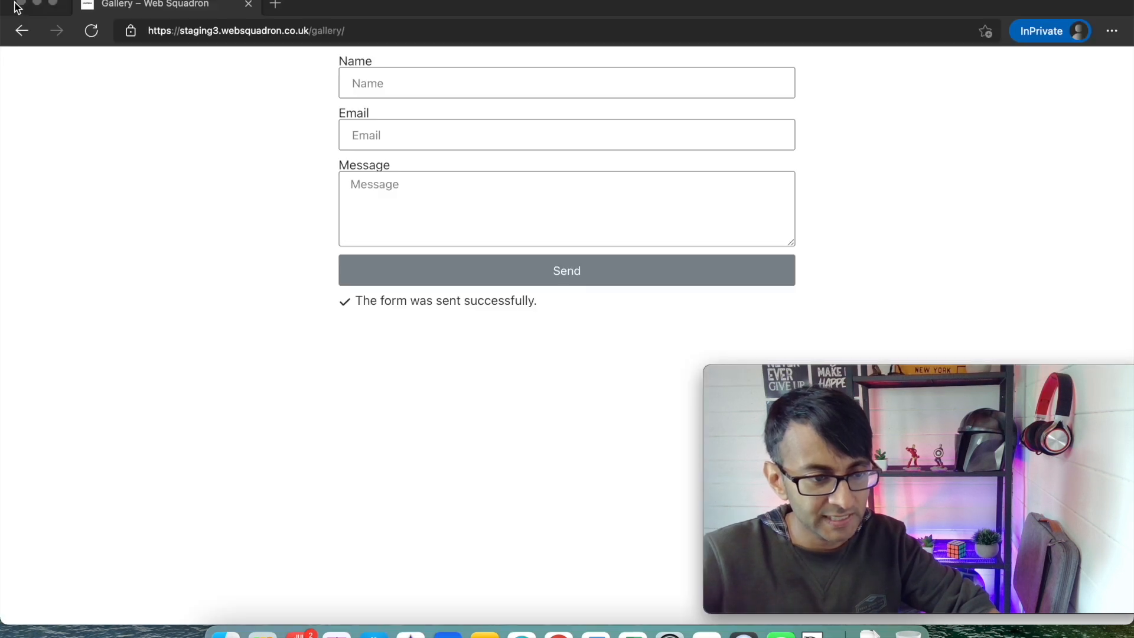
pyautogui.moveTo(254, 40)
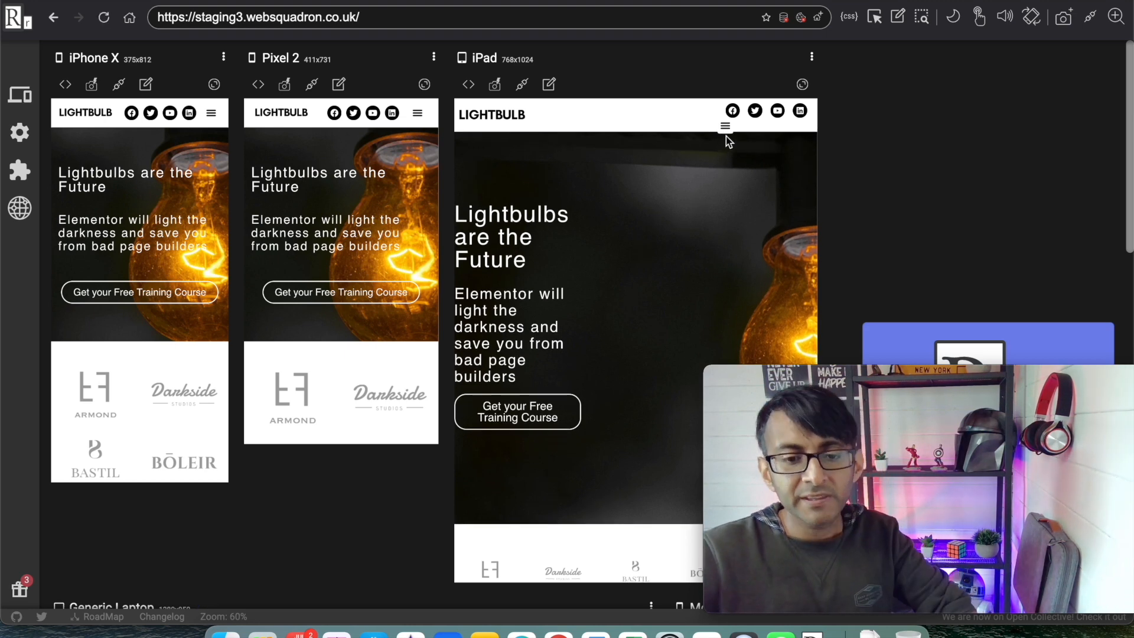
pyautogui.moveTo(727, 134)
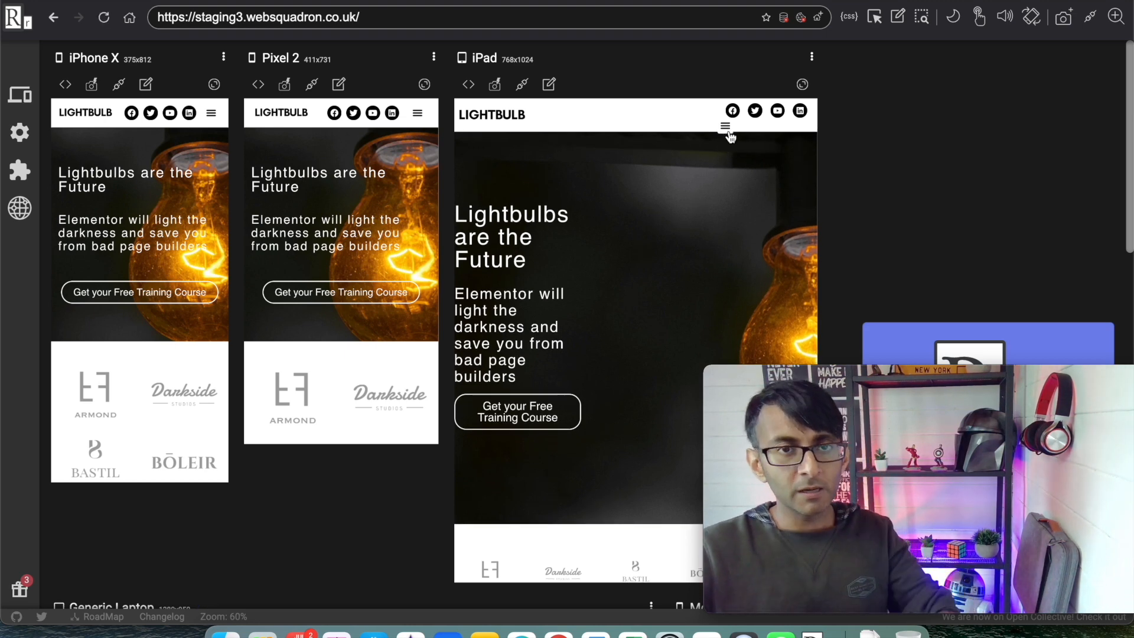
pyautogui.moveTo(756, 119)
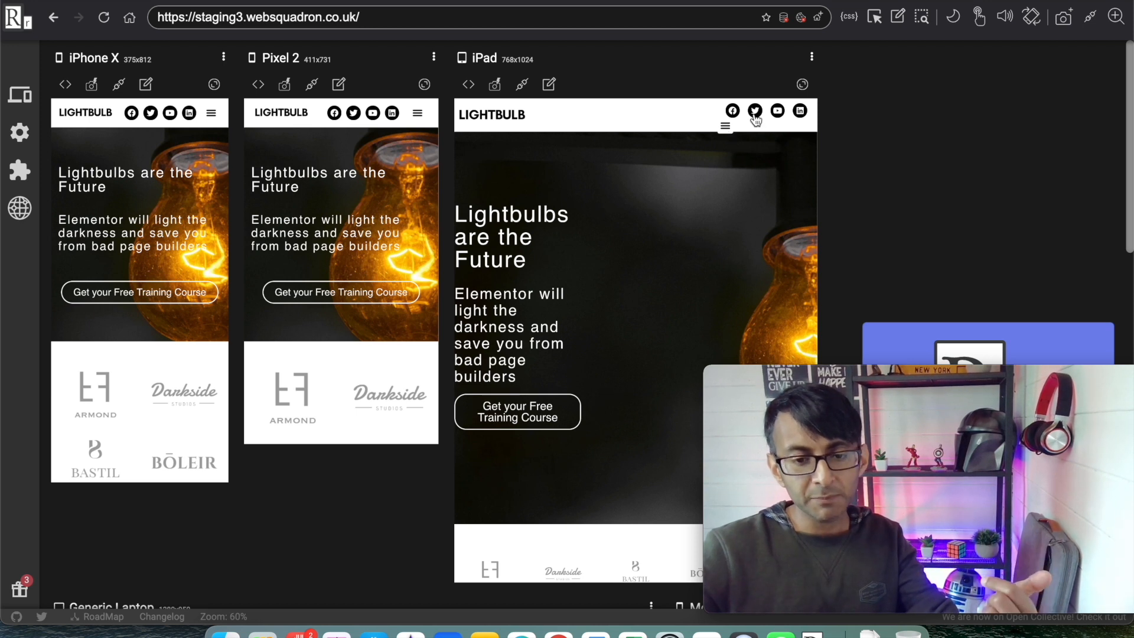
pyautogui.moveTo(721, 128)
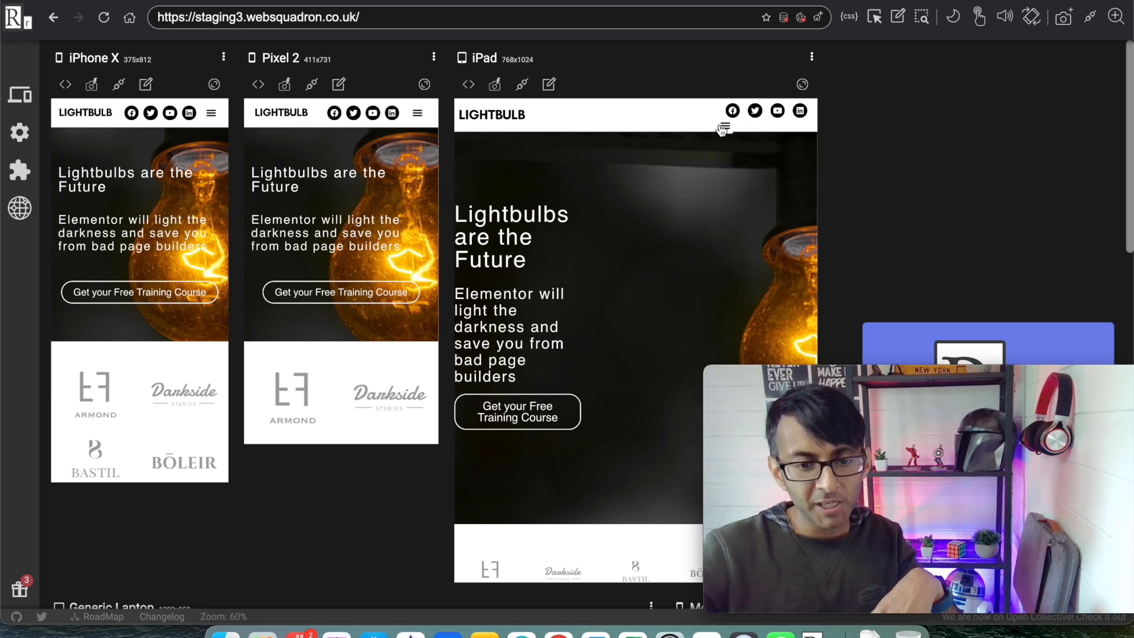
pyautogui.moveTo(765, 142)
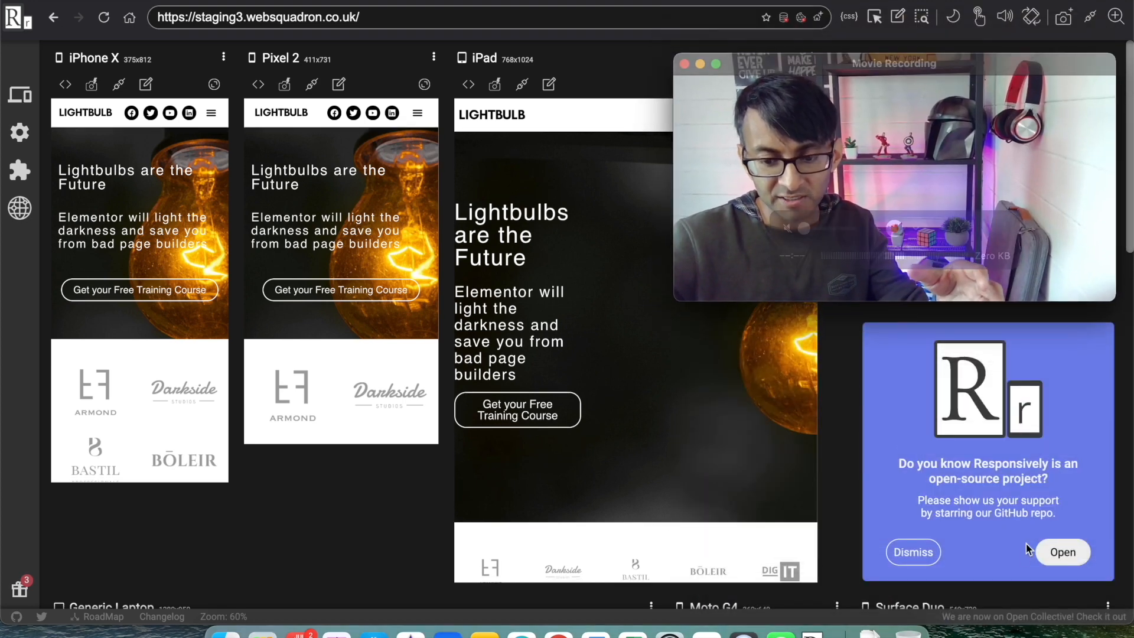
# Dismiss the 'Do you know Responsively is an open-source project?' popup
pyautogui.click(911, 551)
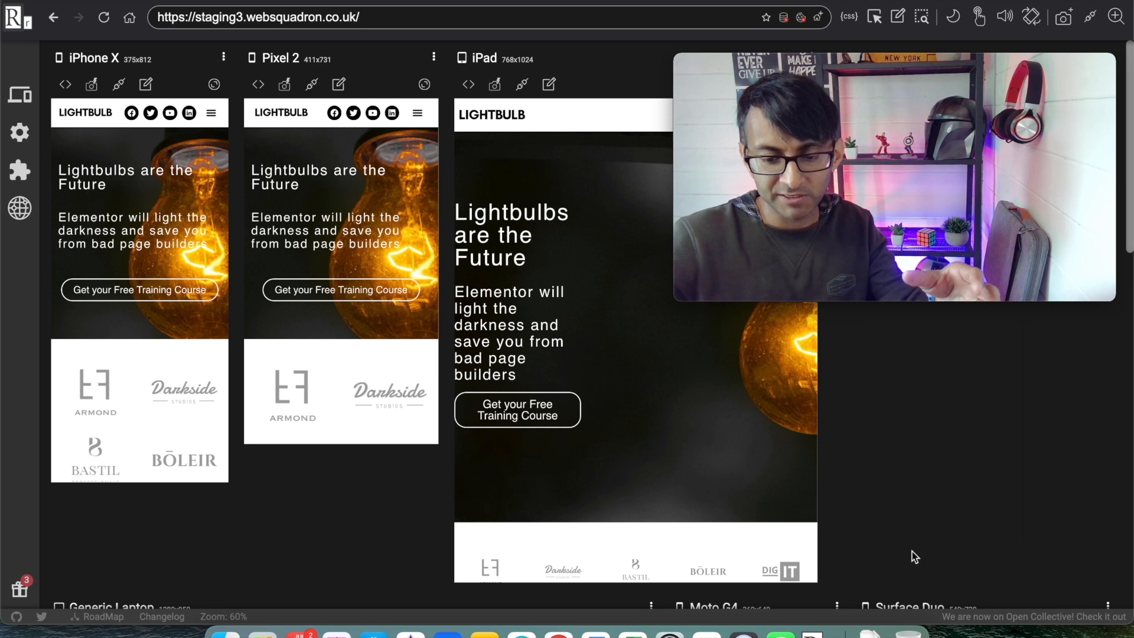
pyautogui.scroll(-3)
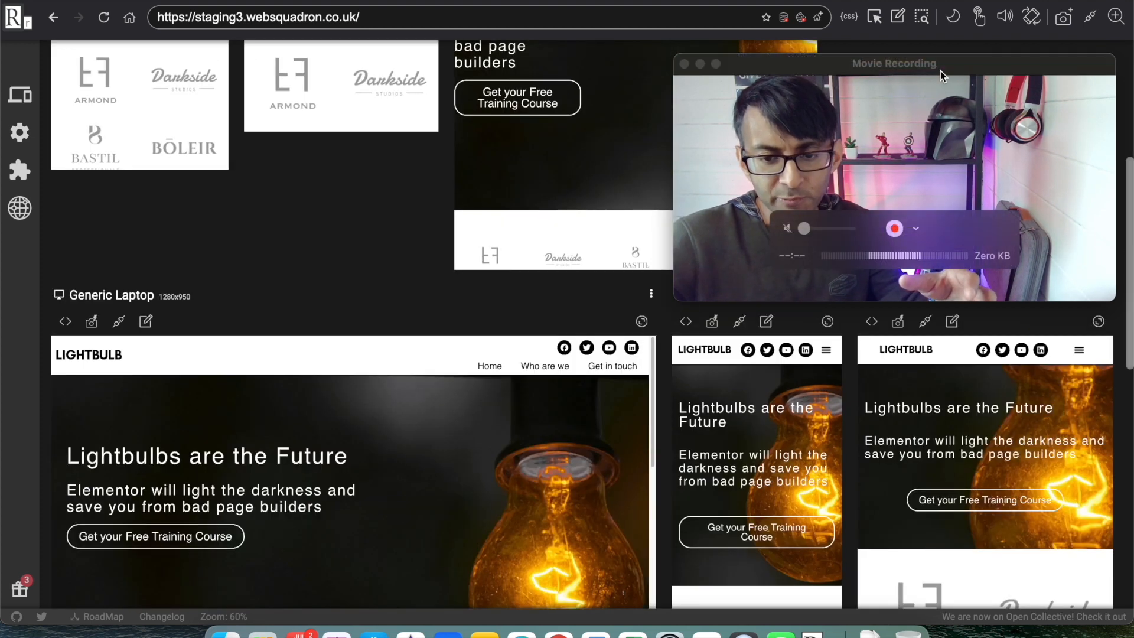
pyautogui.scroll(-3)
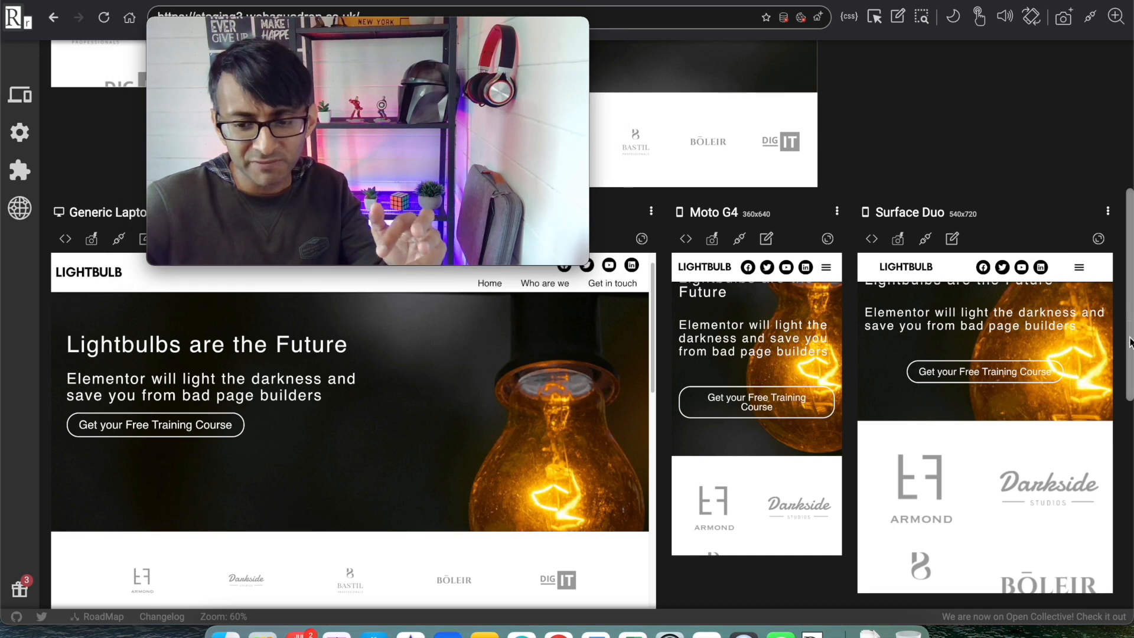
pyautogui.scroll(-3)
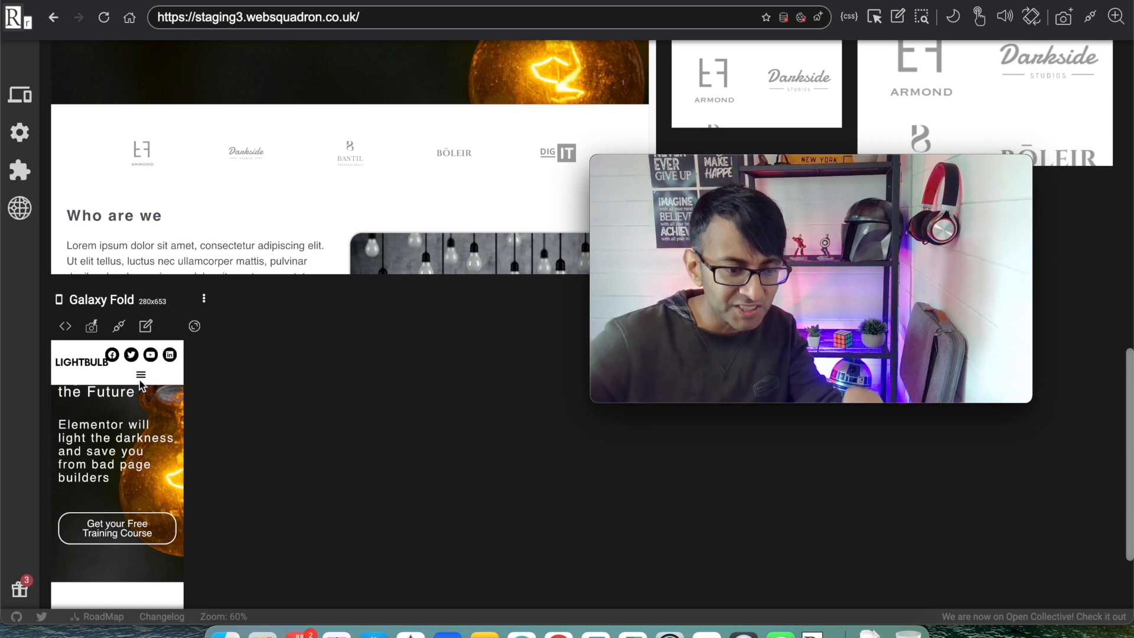
pyautogui.moveTo(218, 288)
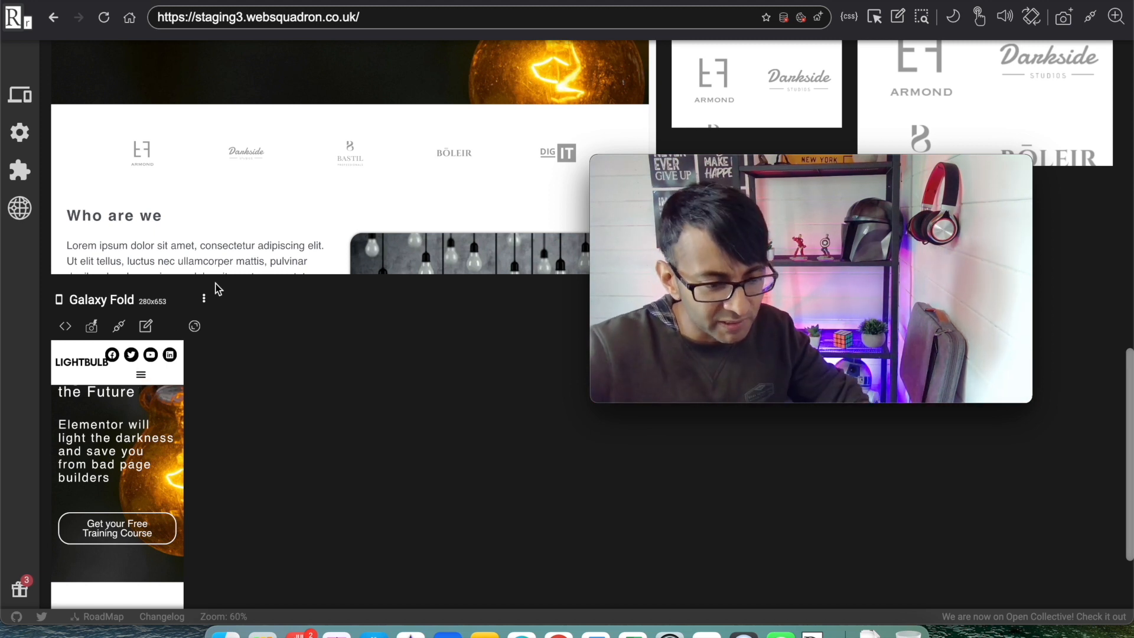
pyautogui.moveTo(161, 311)
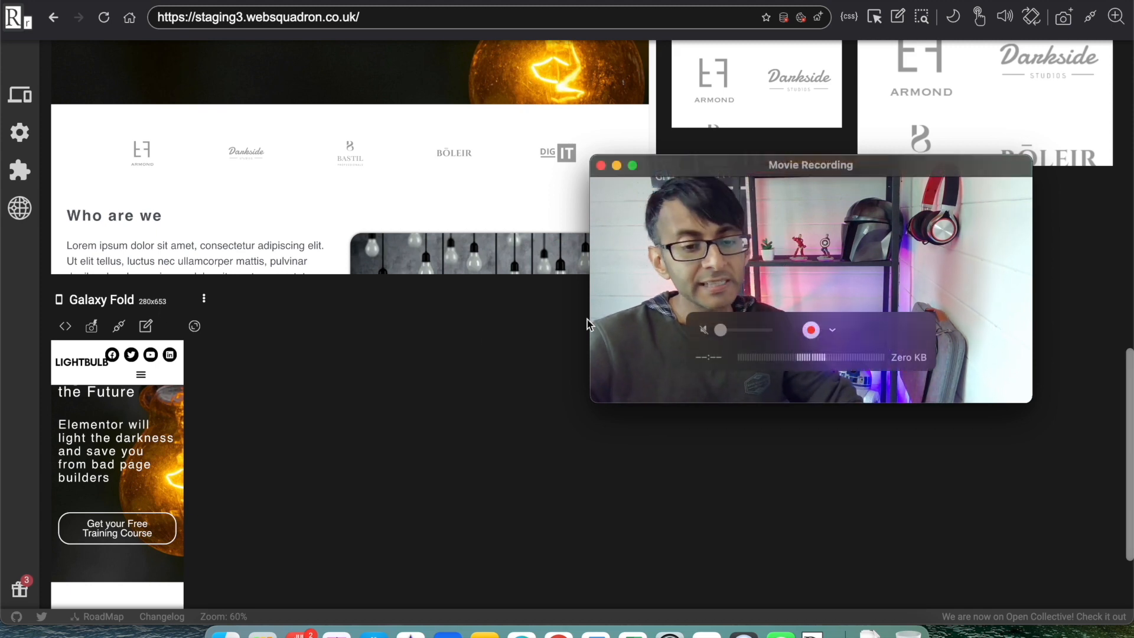
pyautogui.scroll(3)
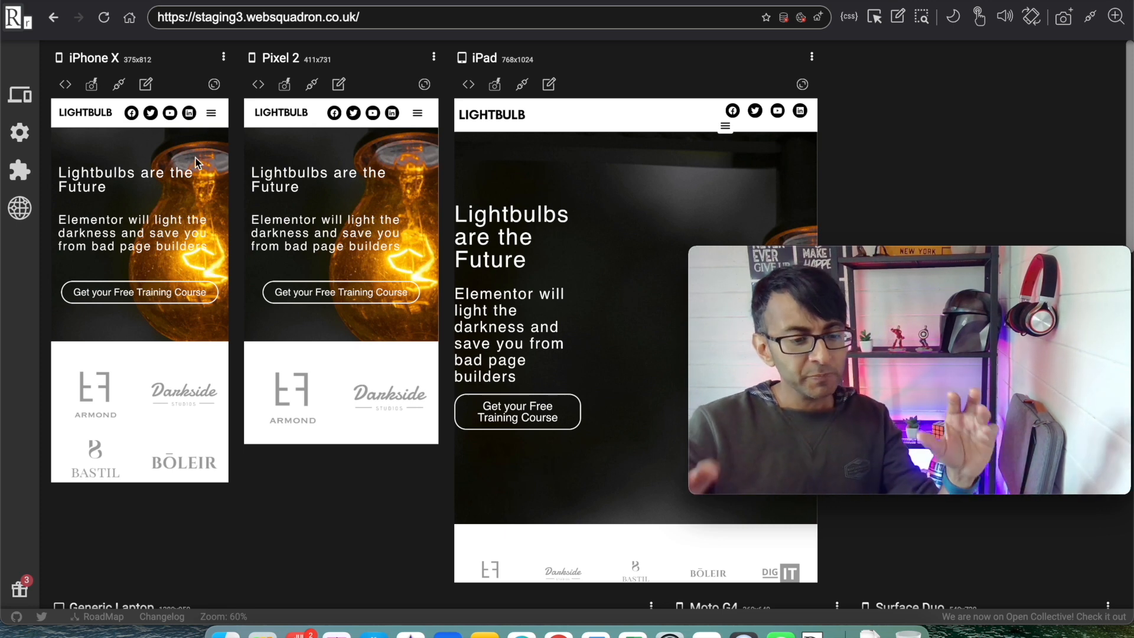
pyautogui.scroll(-3)
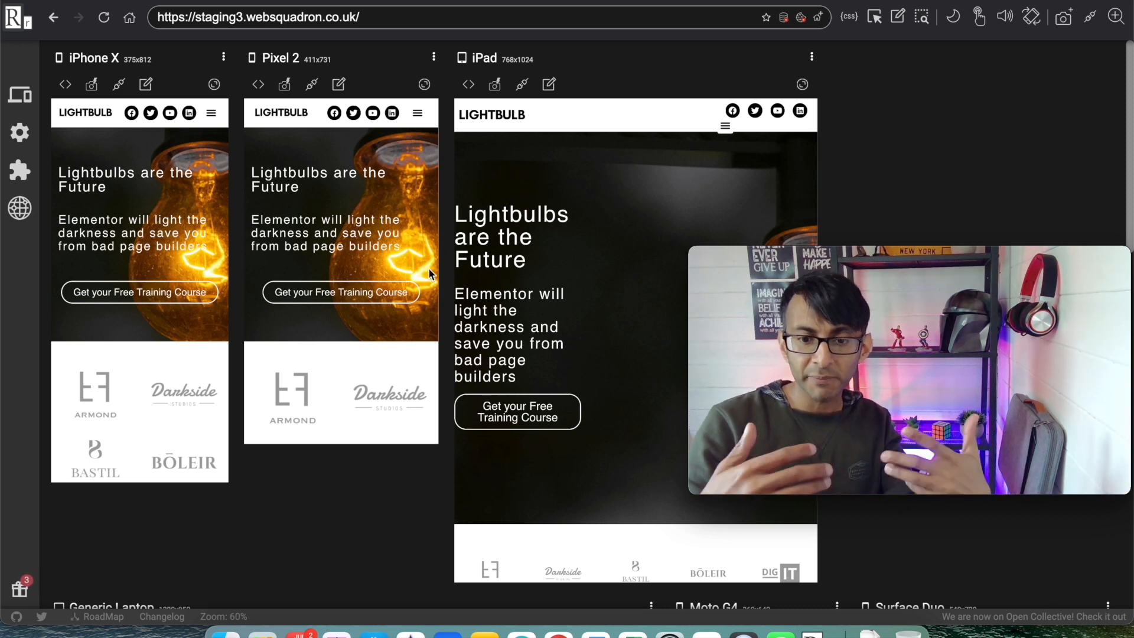
# Open the Device manager, keep the FlexiGrid layout, and open device customization
pyautogui.click(19, 95)
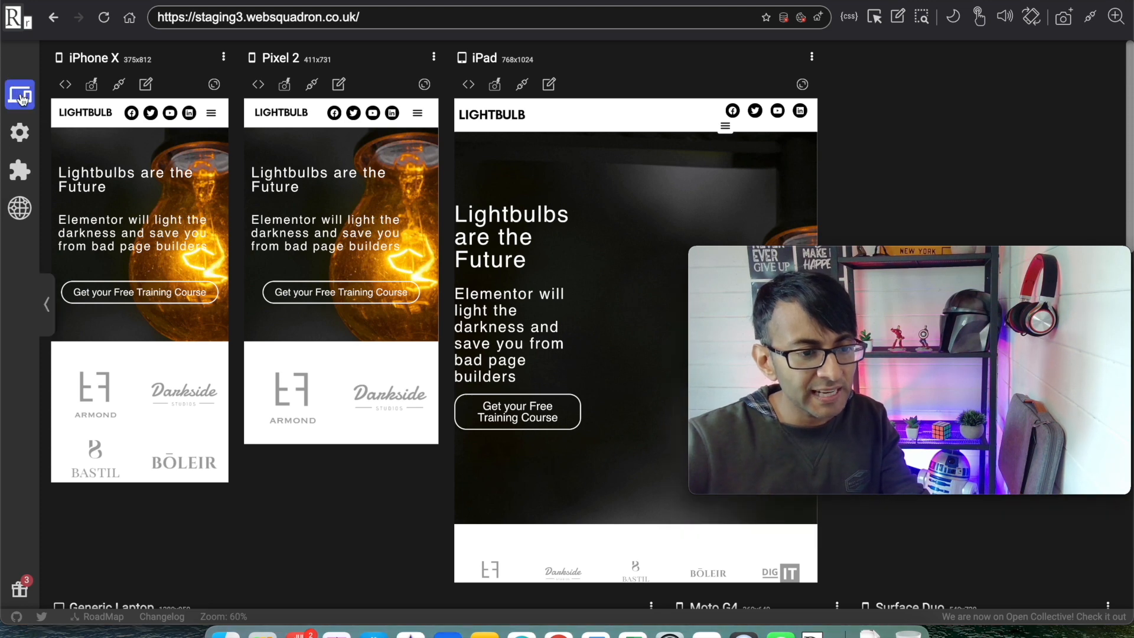
pyautogui.click(19, 96)
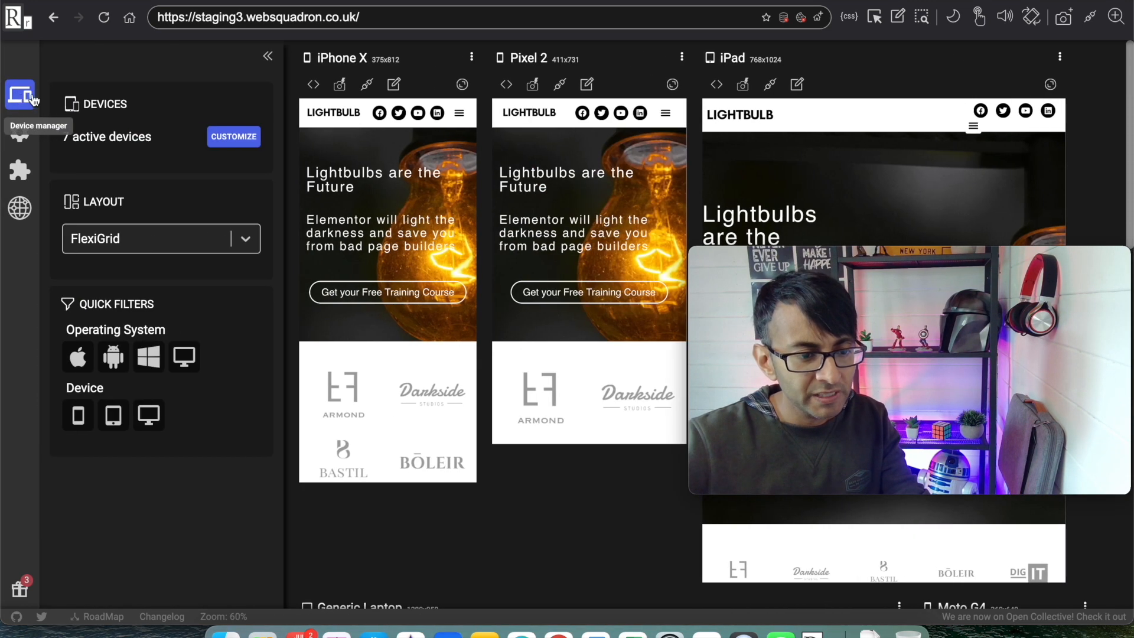
pyautogui.moveTo(232, 136)
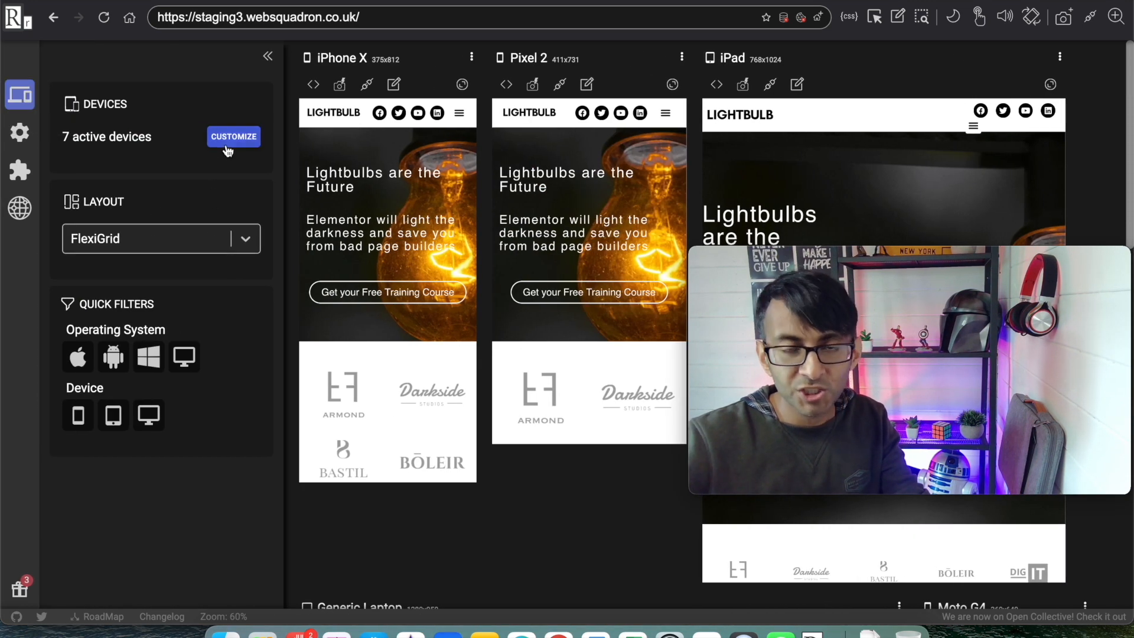
pyautogui.moveTo(248, 261)
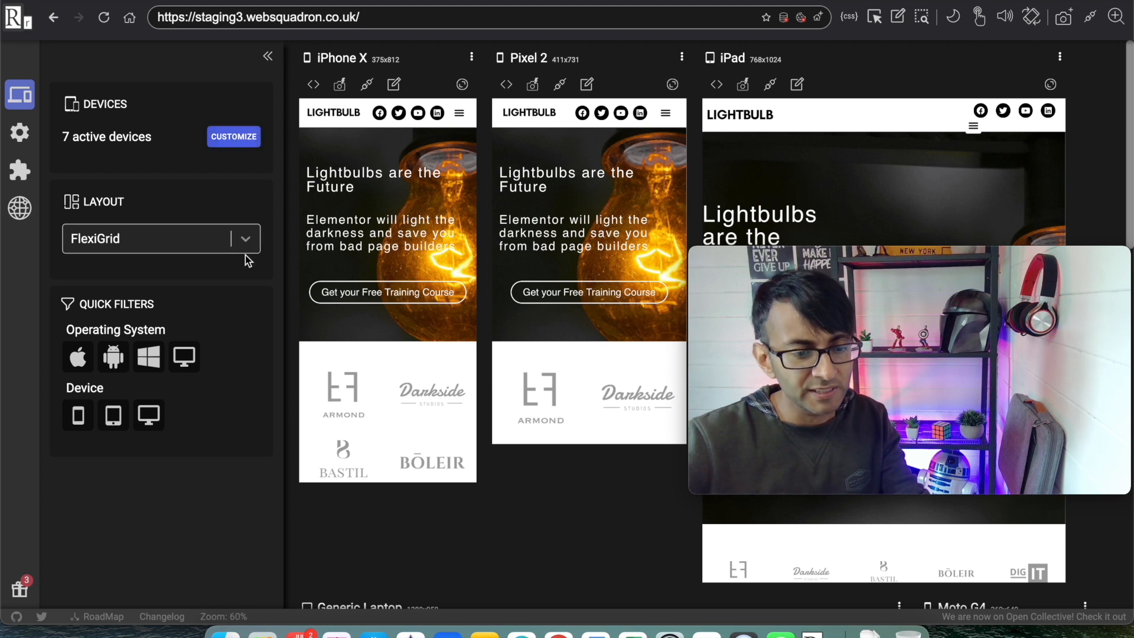
pyautogui.click(160, 238)
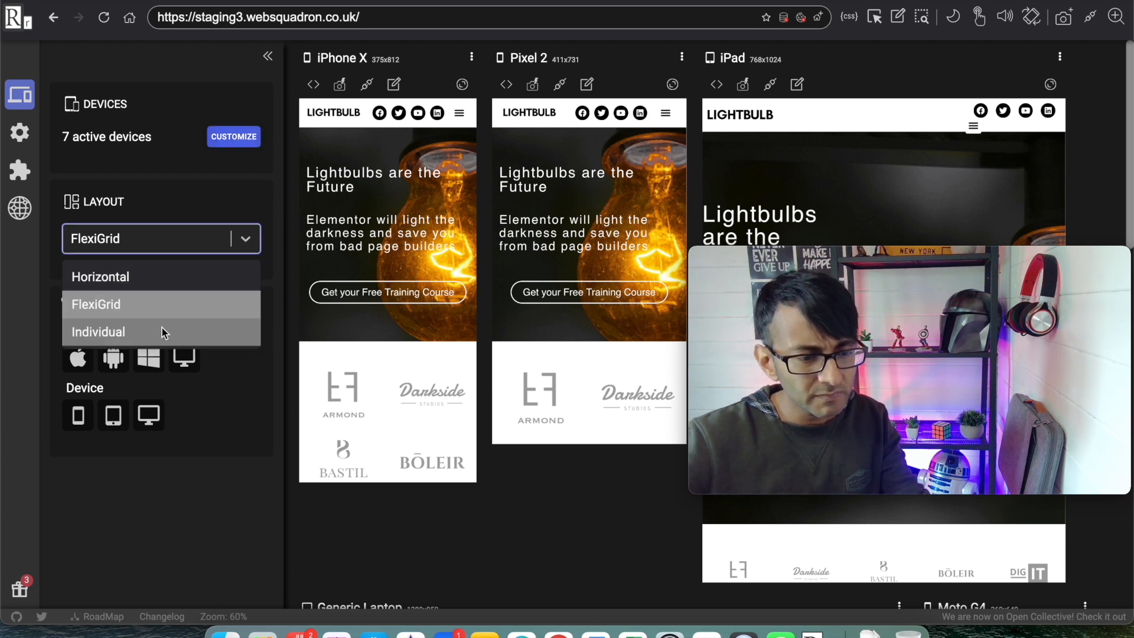
pyautogui.click(97, 303)
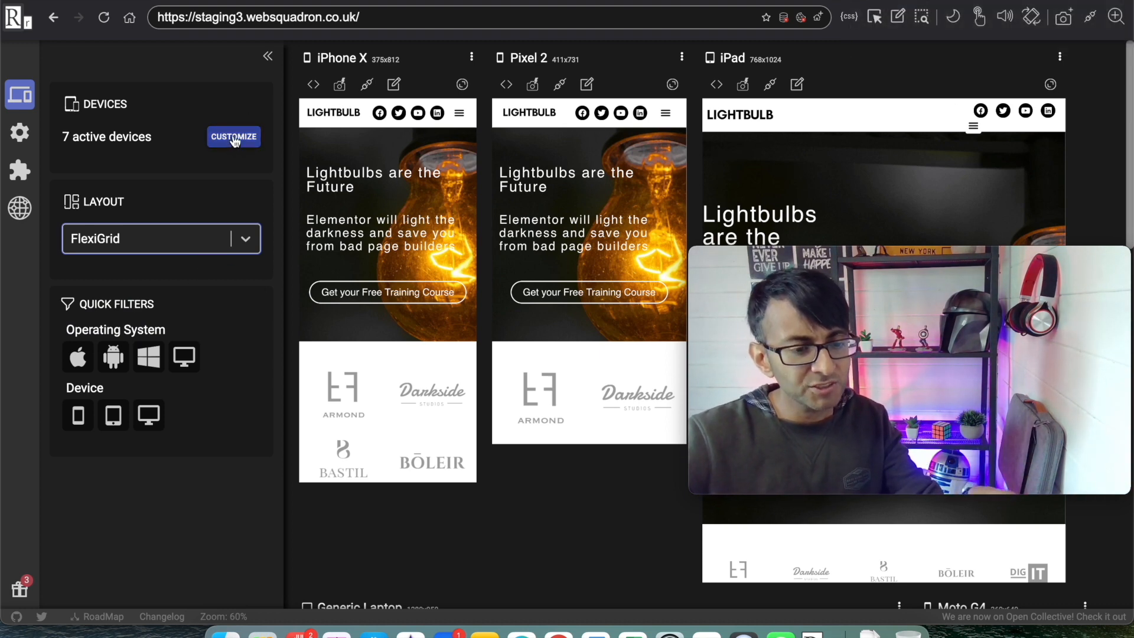
pyautogui.click(233, 136)
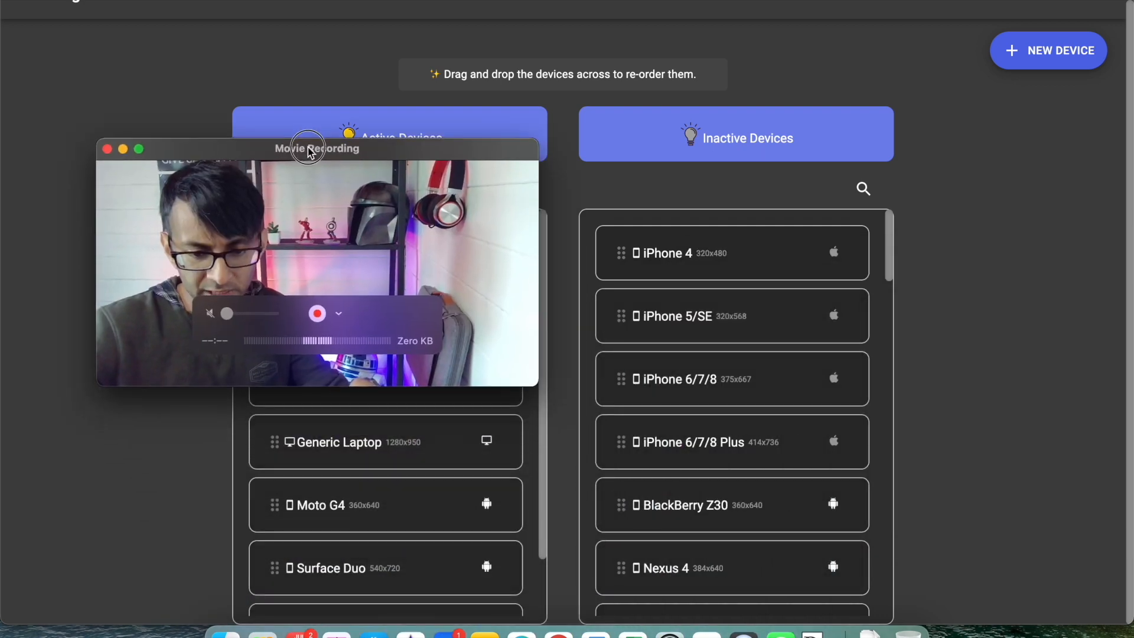
# Scroll the device customization list toward the inactive Galaxy Note II
pyautogui.scroll(-3)
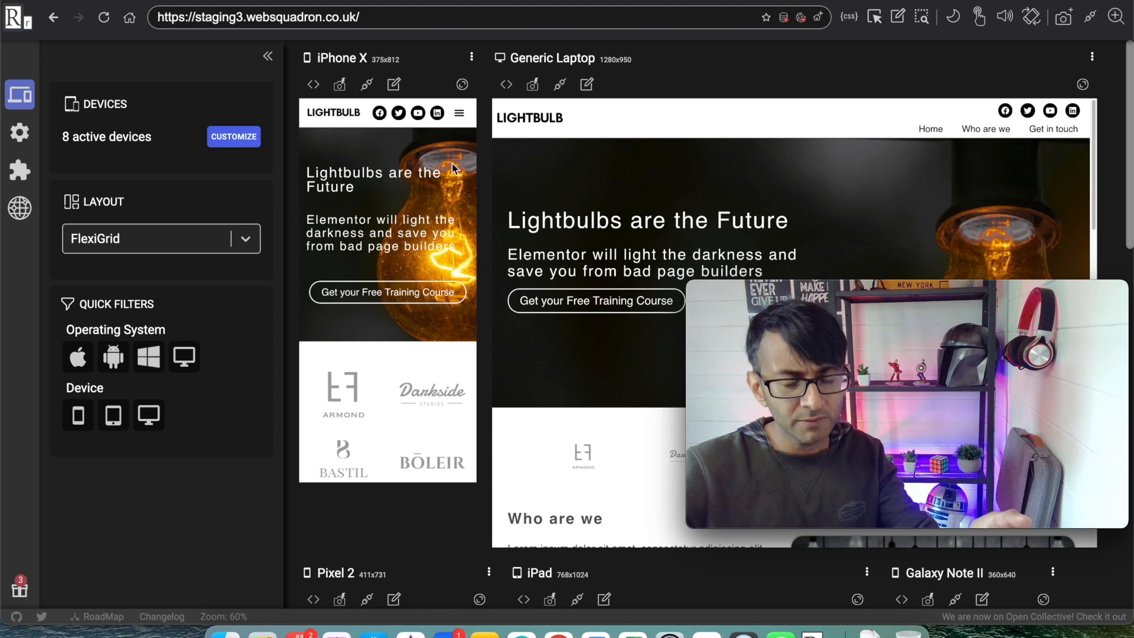
pyautogui.scroll(-3)
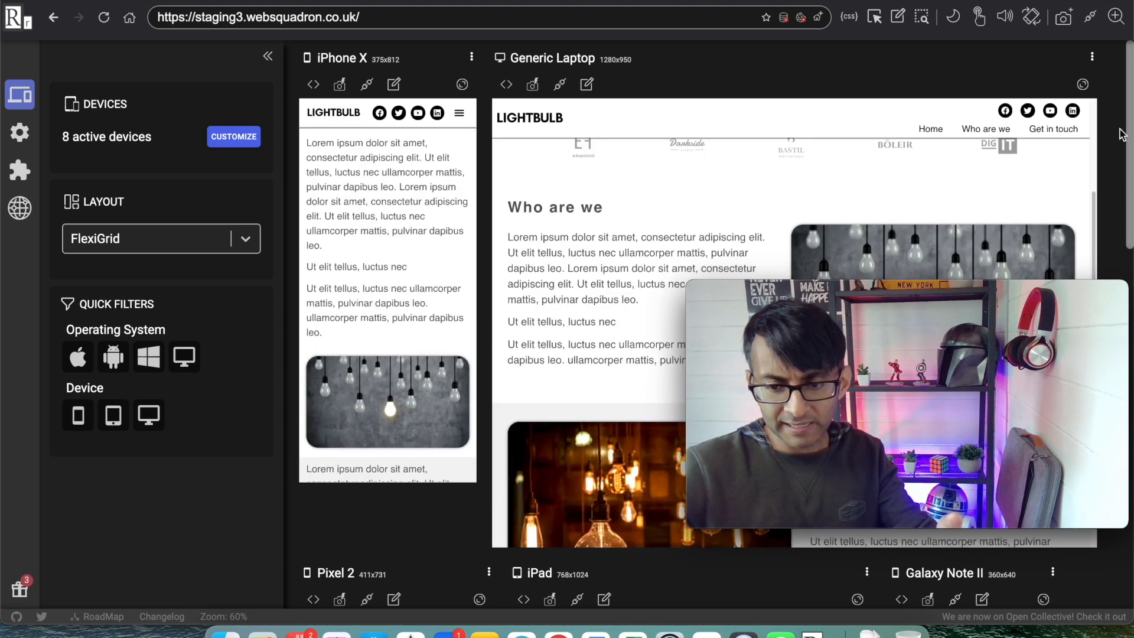
pyautogui.scroll(-3)
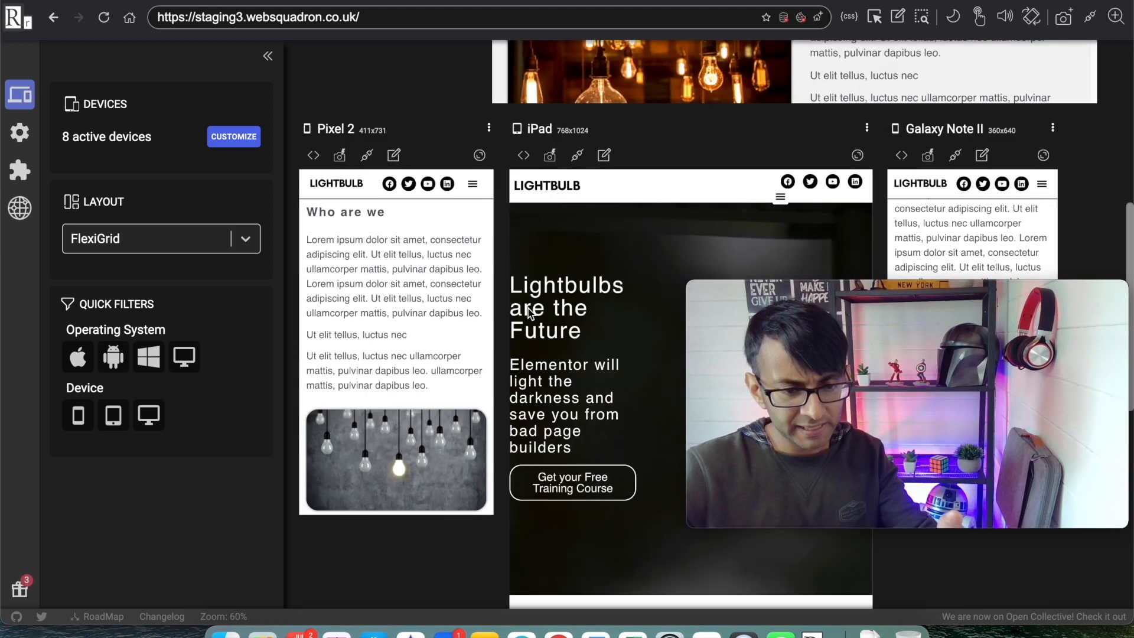
pyautogui.scroll(-3)
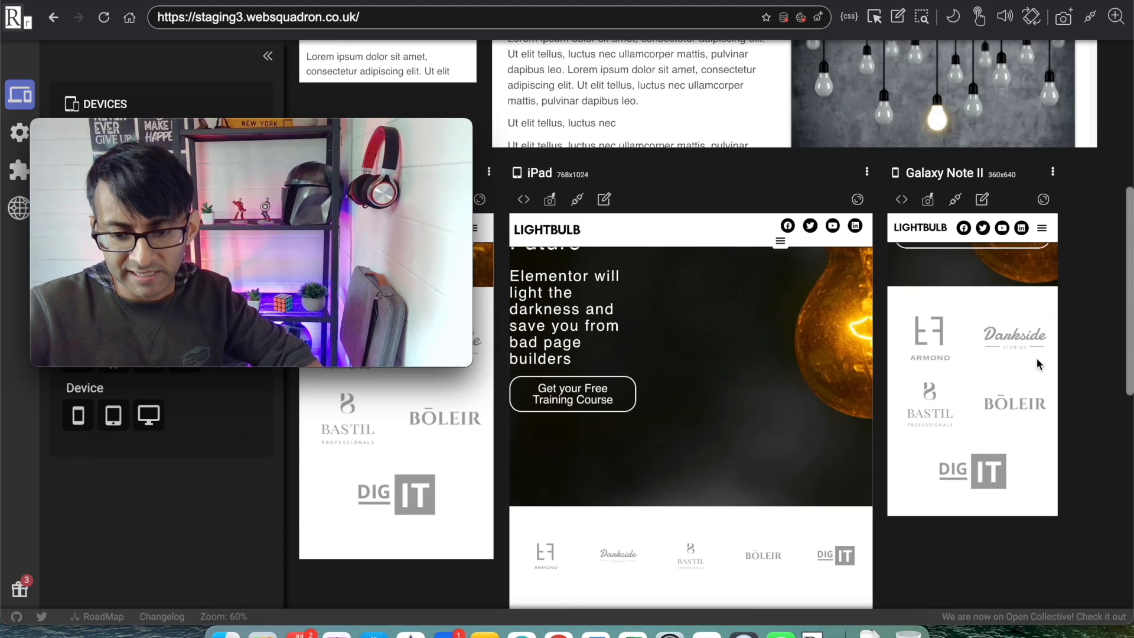
pyautogui.scroll(-3)
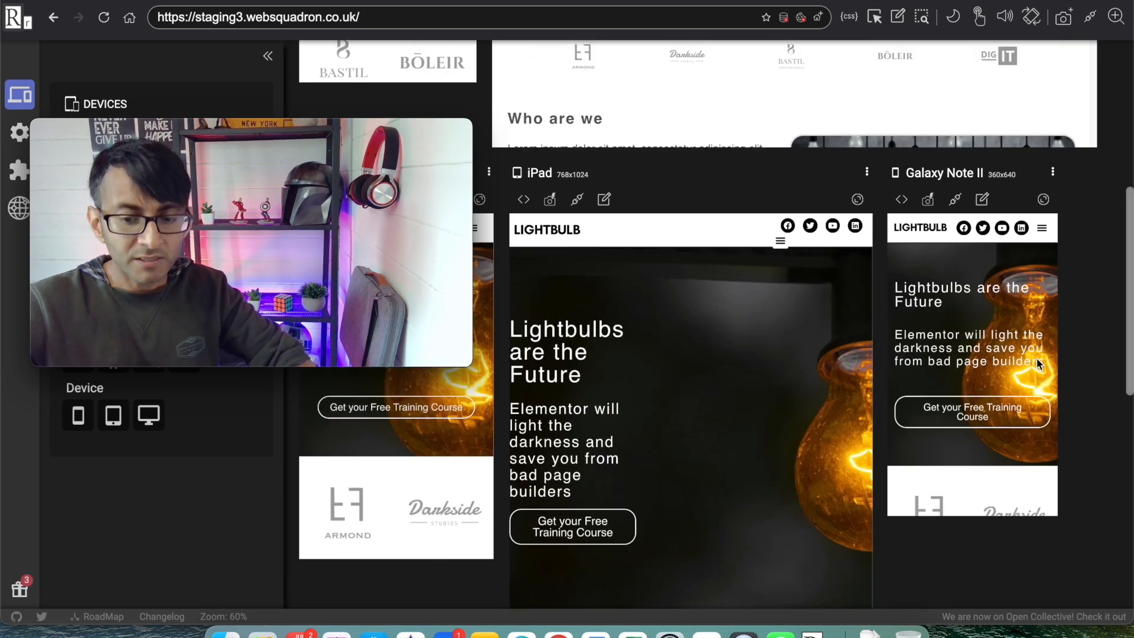